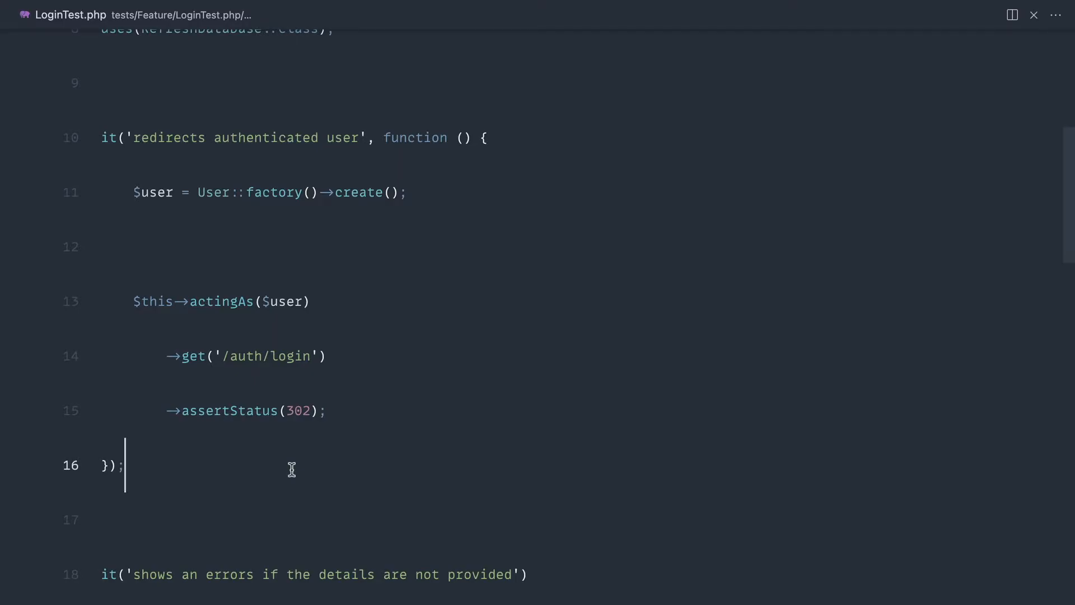
In tests/Pest.php, rename the placeholder something() function to actingAs
type("pest.p")
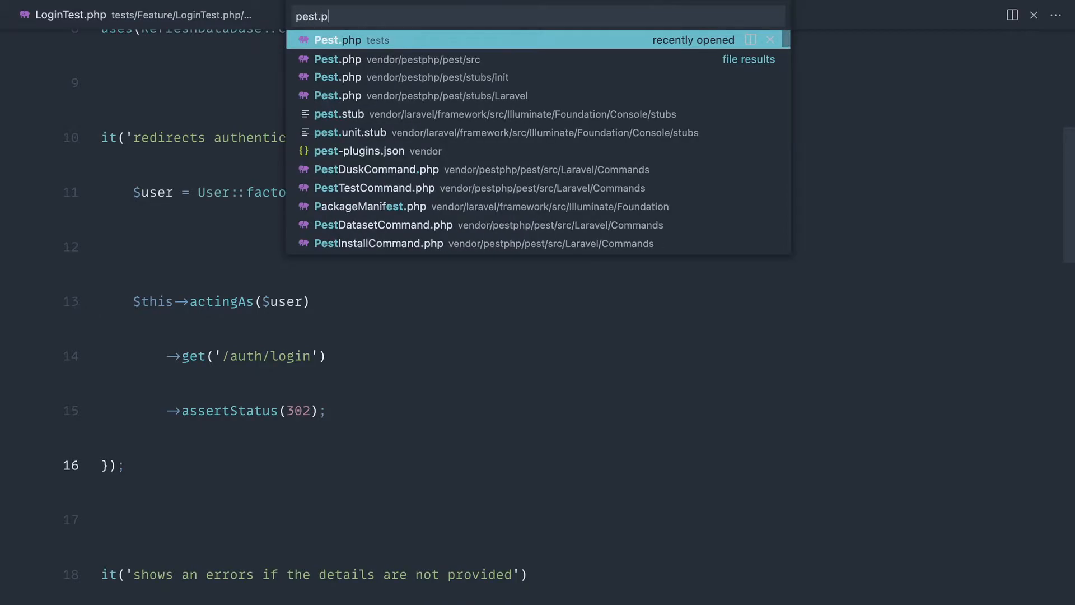
left_click(336, 39)
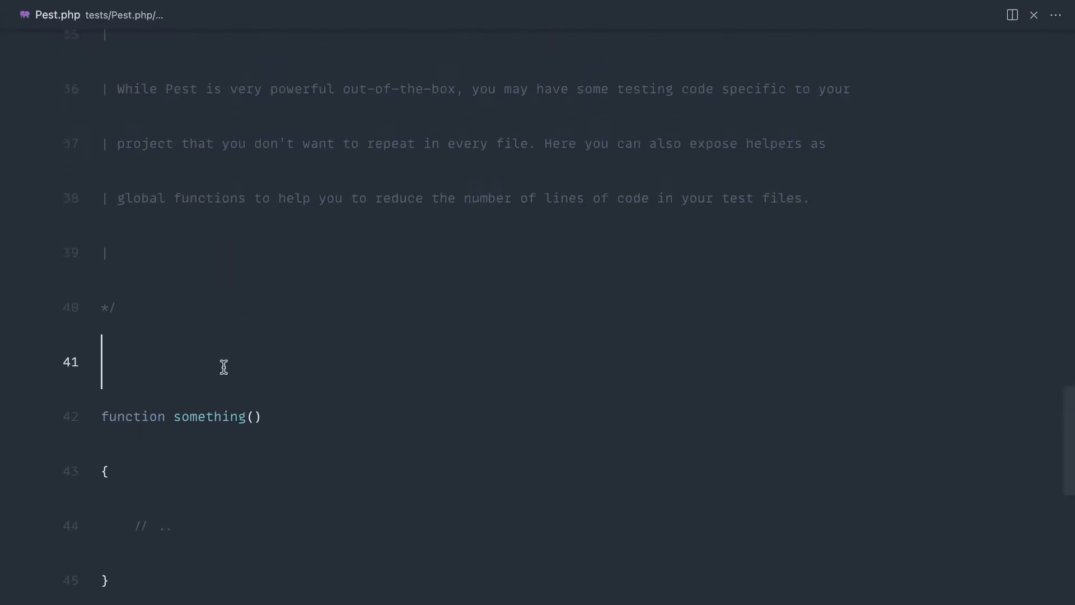
scroll("down", 3)
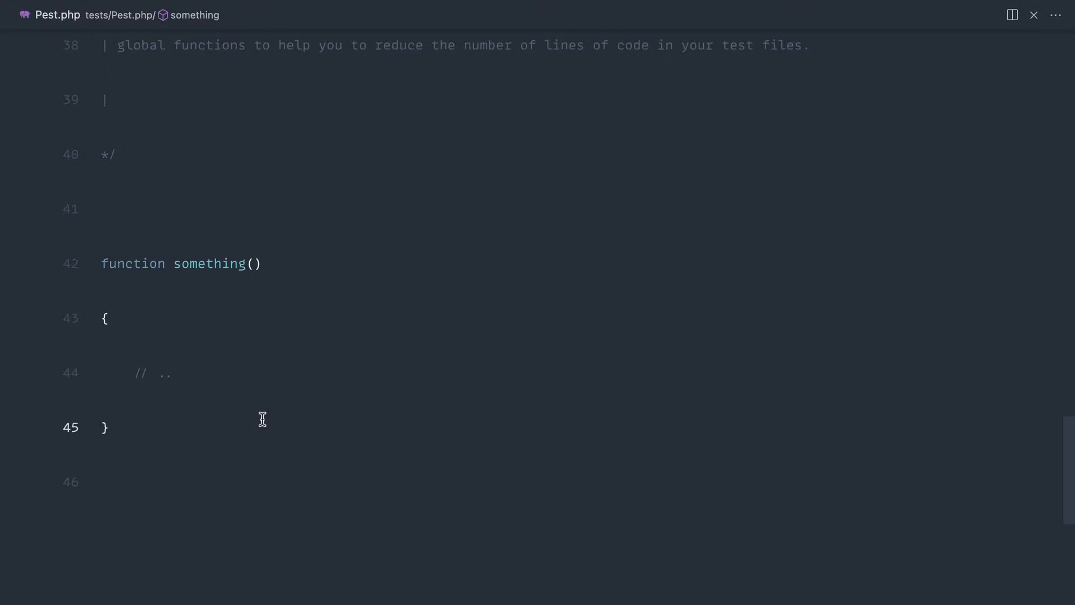
left_click(221, 264)
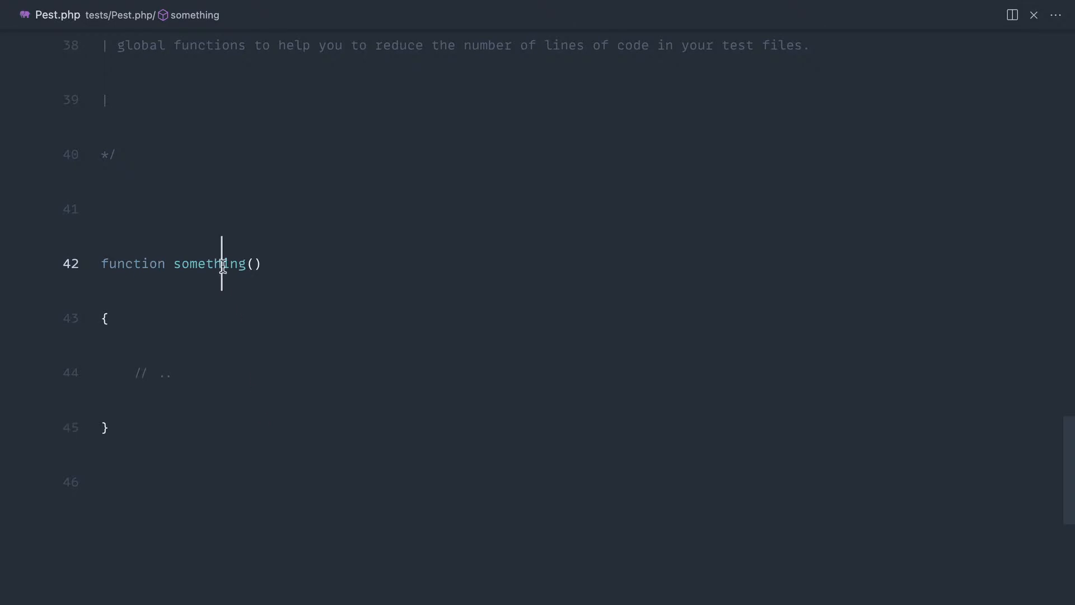
double_click(209, 263)
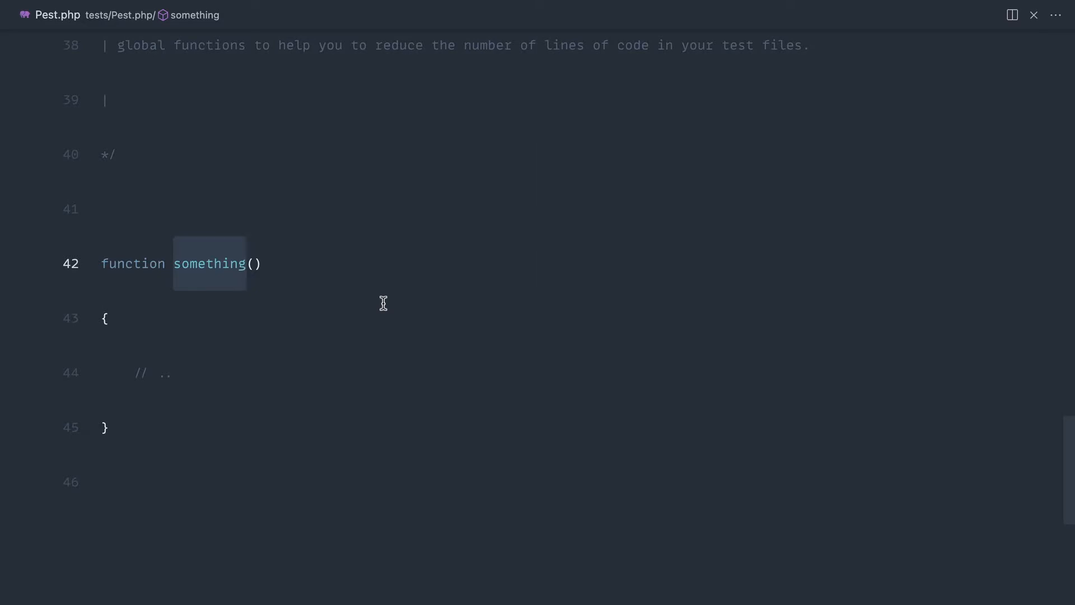
type("actingAs($user")
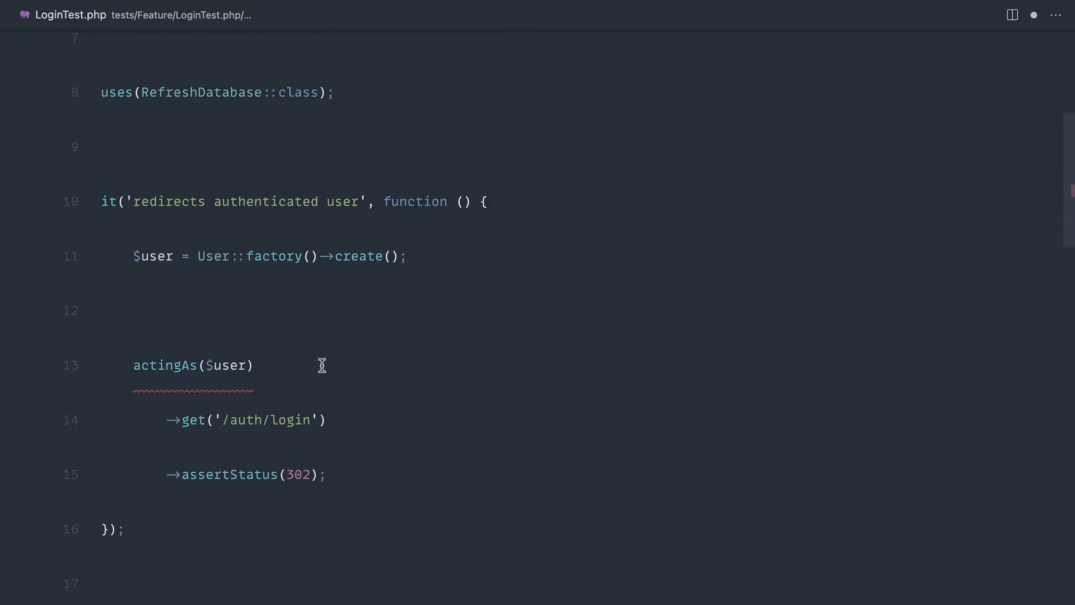
Restore $this-> before the actingAs($user) call in LoginTest's redirect test
type("$this->")
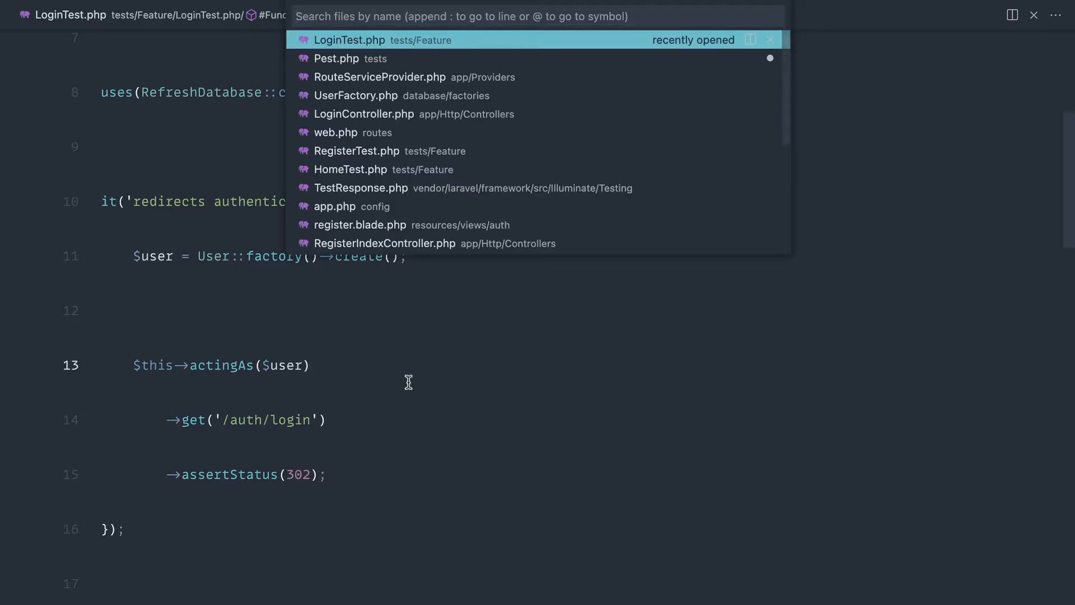
Give Pest.php's actingAs helper an Authenticatable $user parameter, importing Authenticatable
left_click(337, 58)
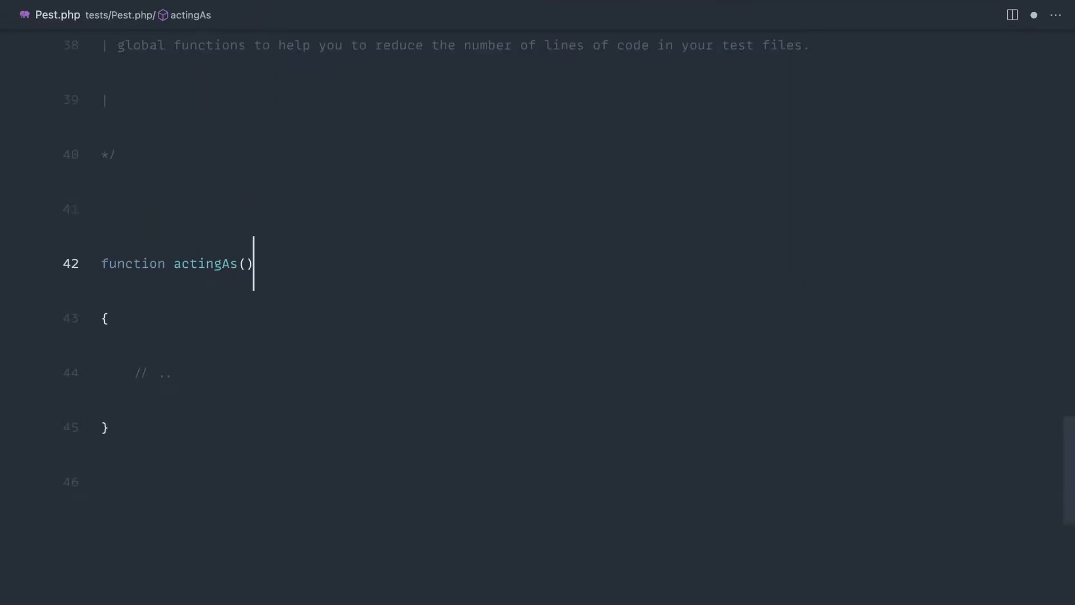
mouse_move(300, 277)
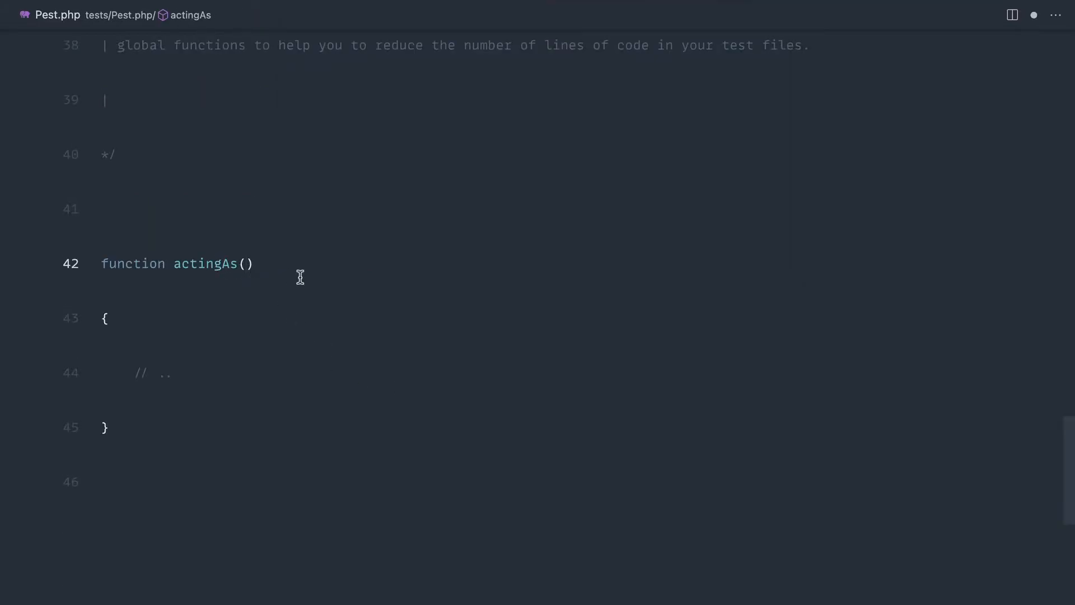
type("$user")
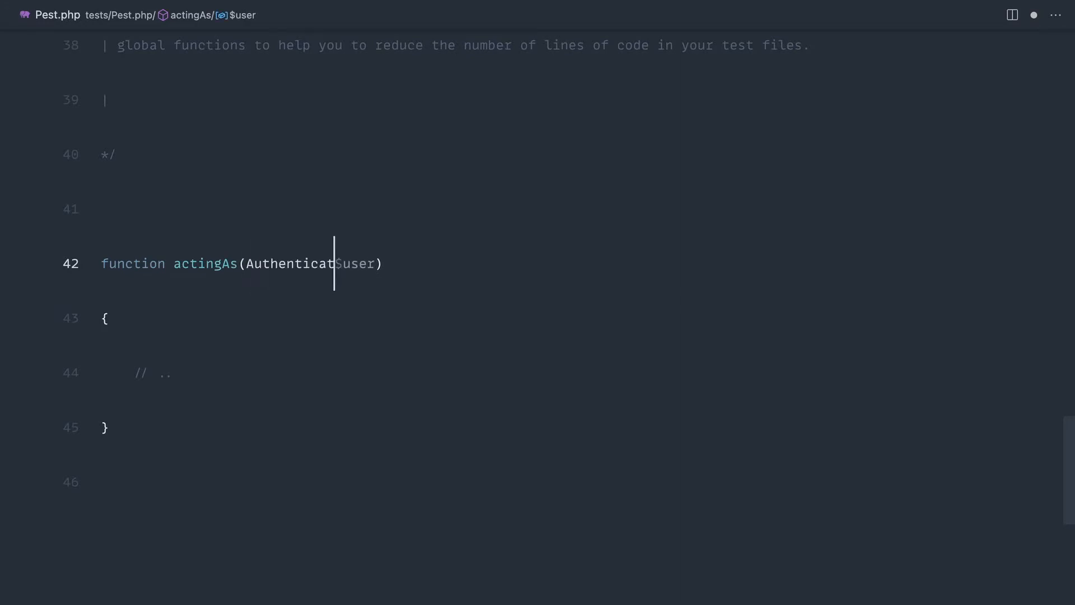
type("able")
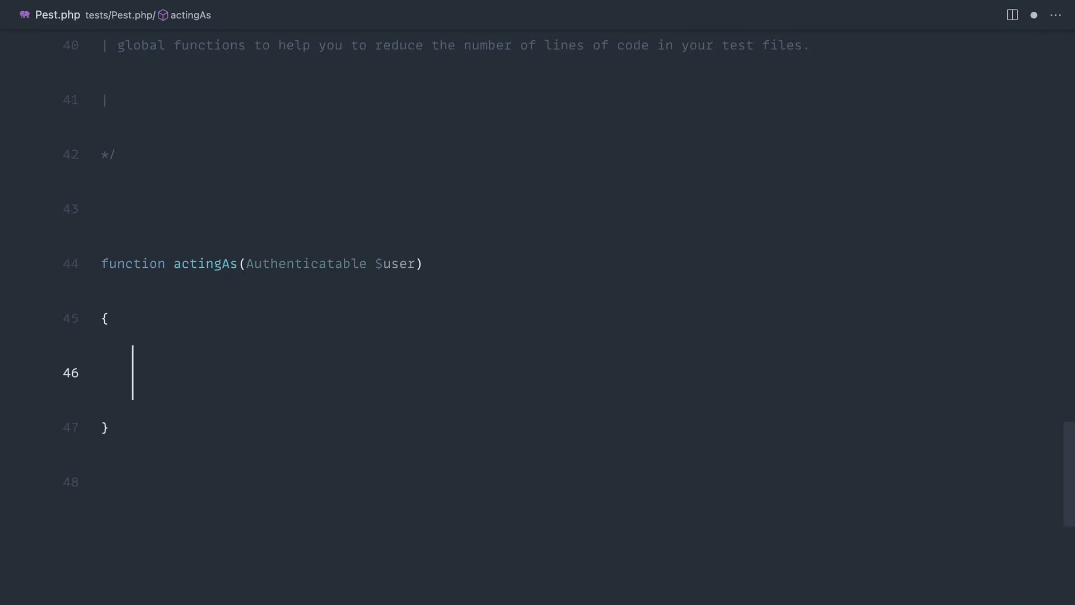
Write $this->actingAs($user); as the body of the actingAs helper
type("$this-")
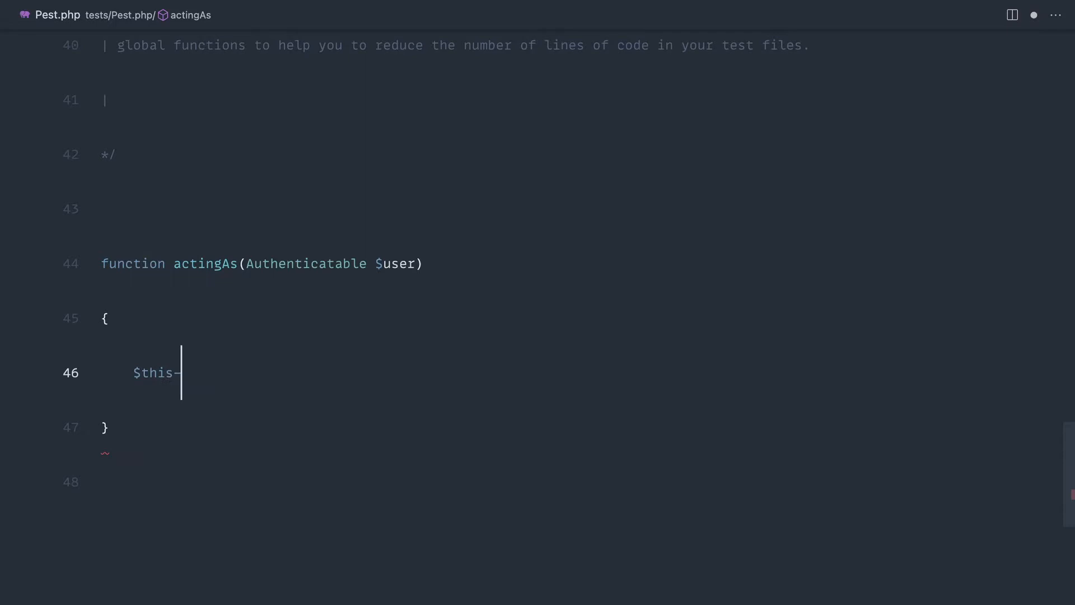
type("->actingAs();")
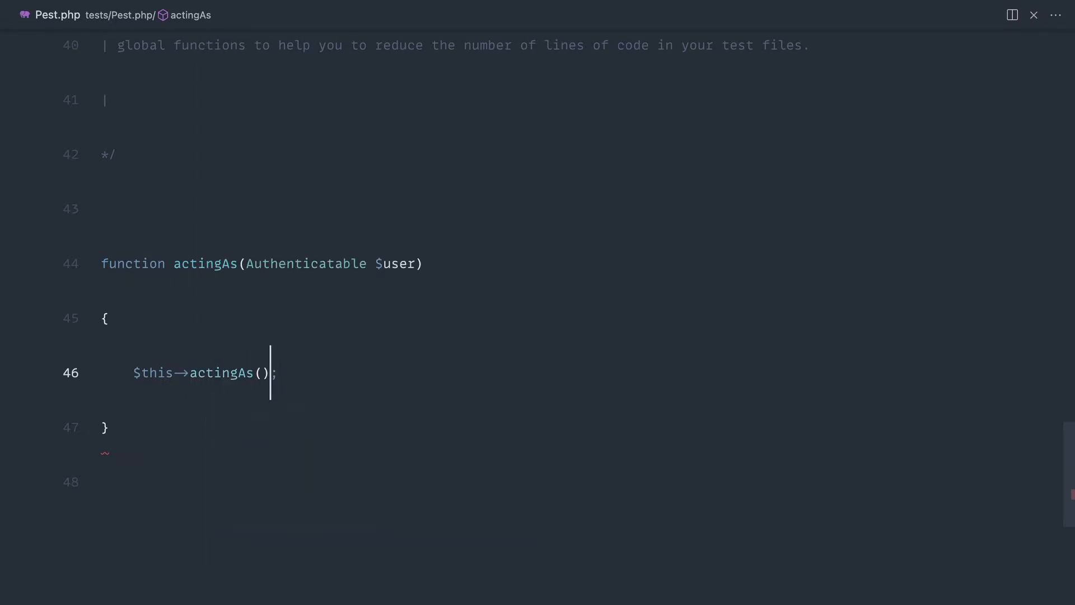
type("$user")
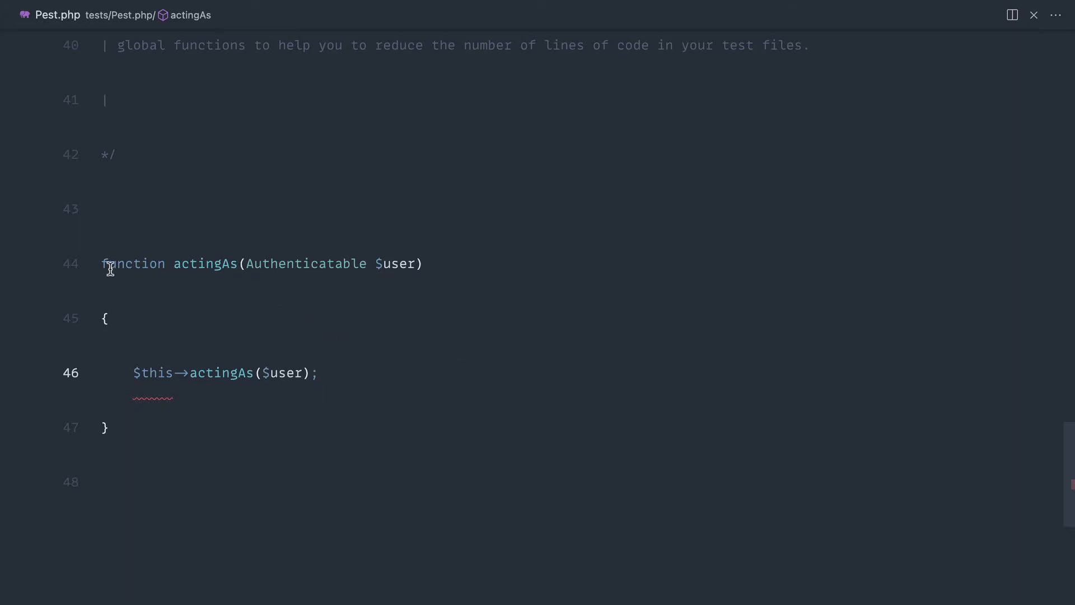
Change the body to return test()->actingAs($user);
double_click(152, 373)
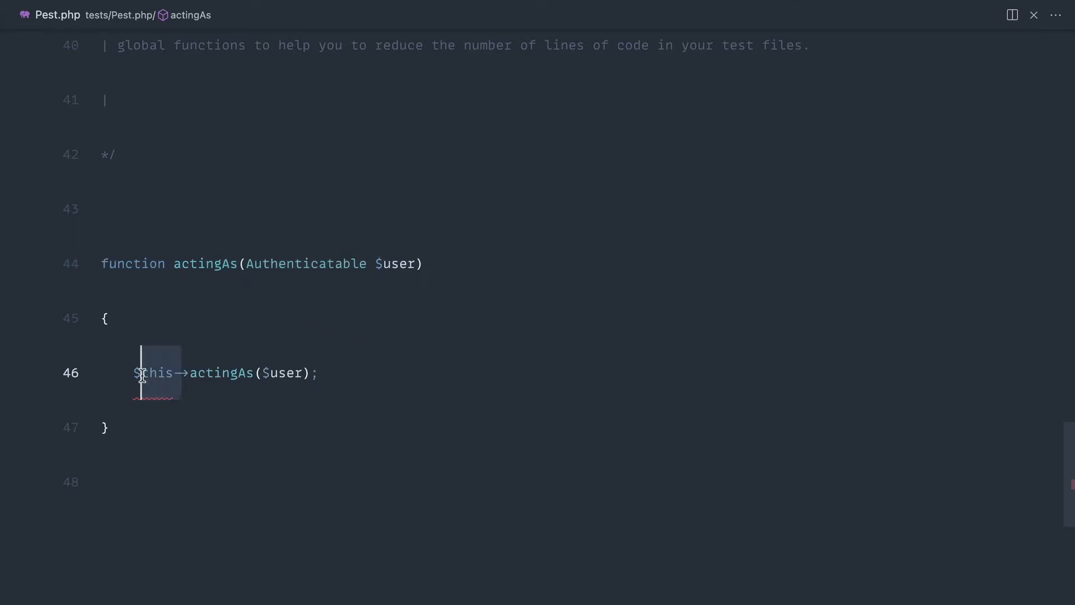
left_click(239, 421)
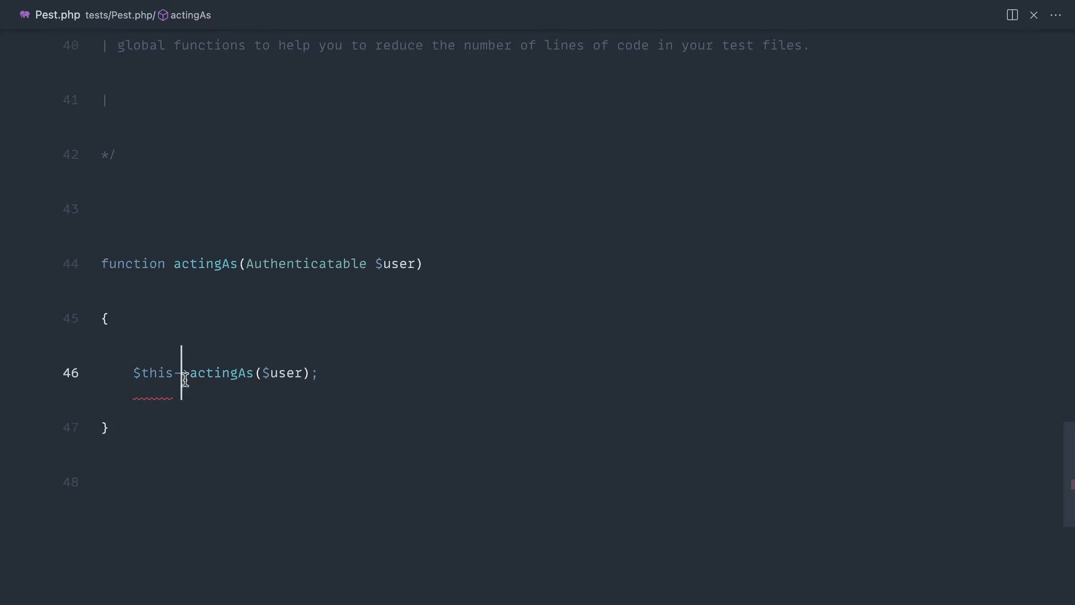
type("test()")
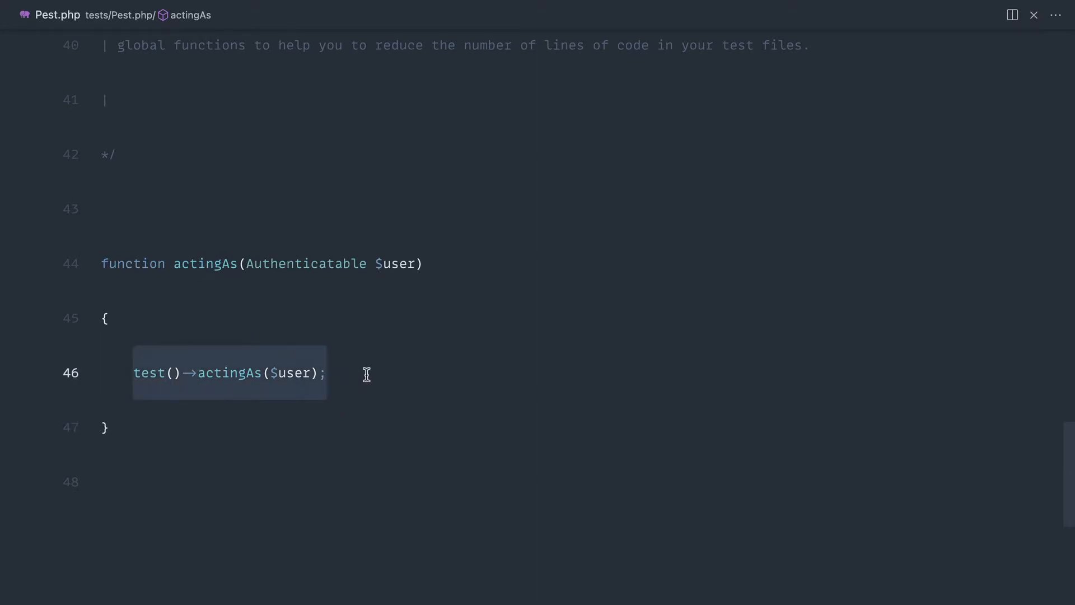
type("return")
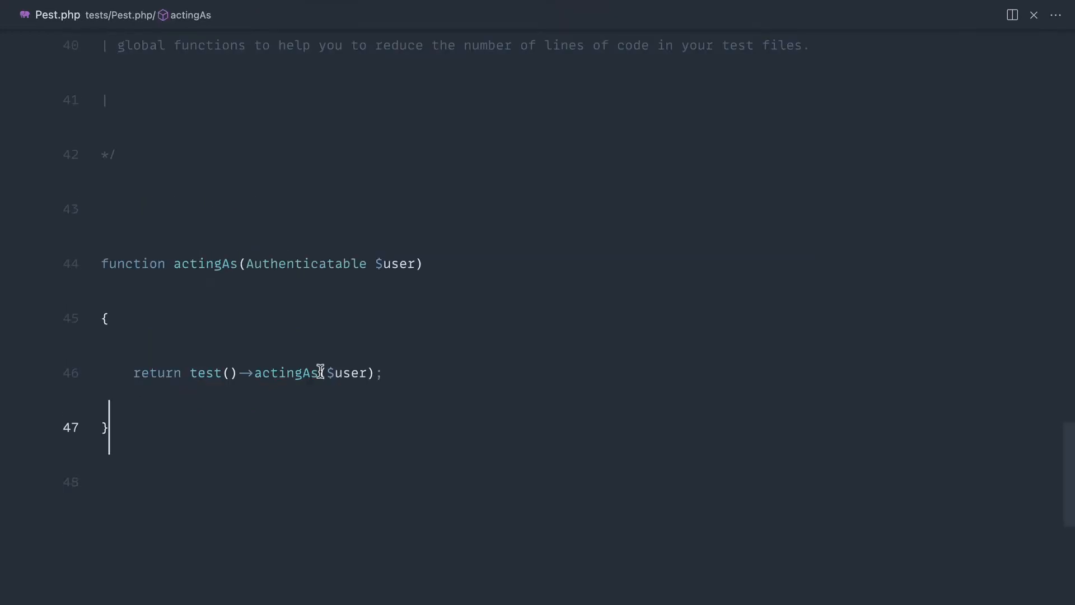
double_click(348, 372)
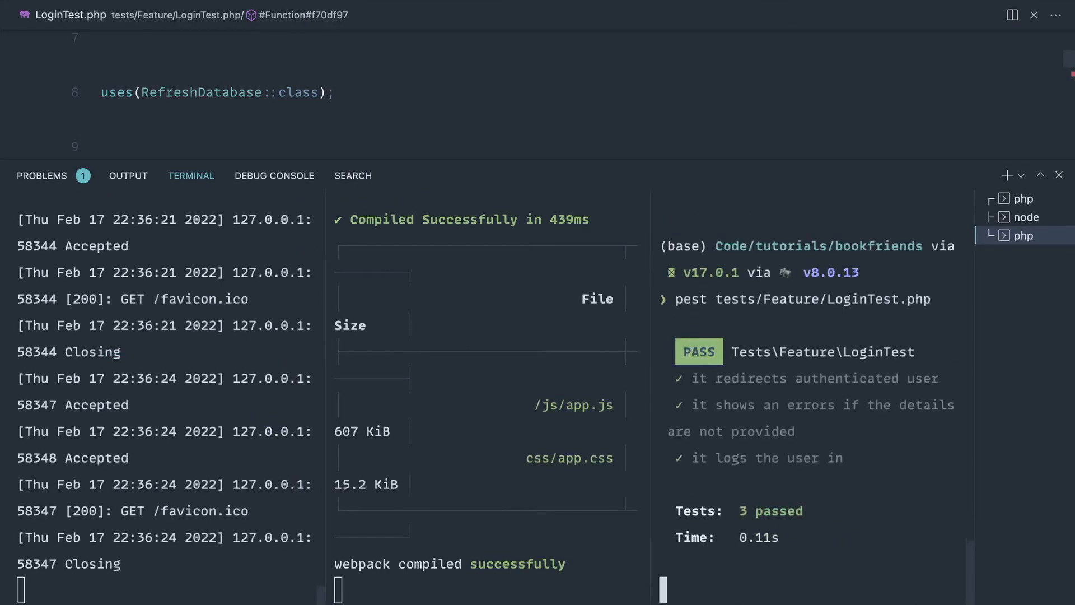
Return to LoginTest's redirect test so its call uses the global actingAs($user) helper
left_click(1058, 175)
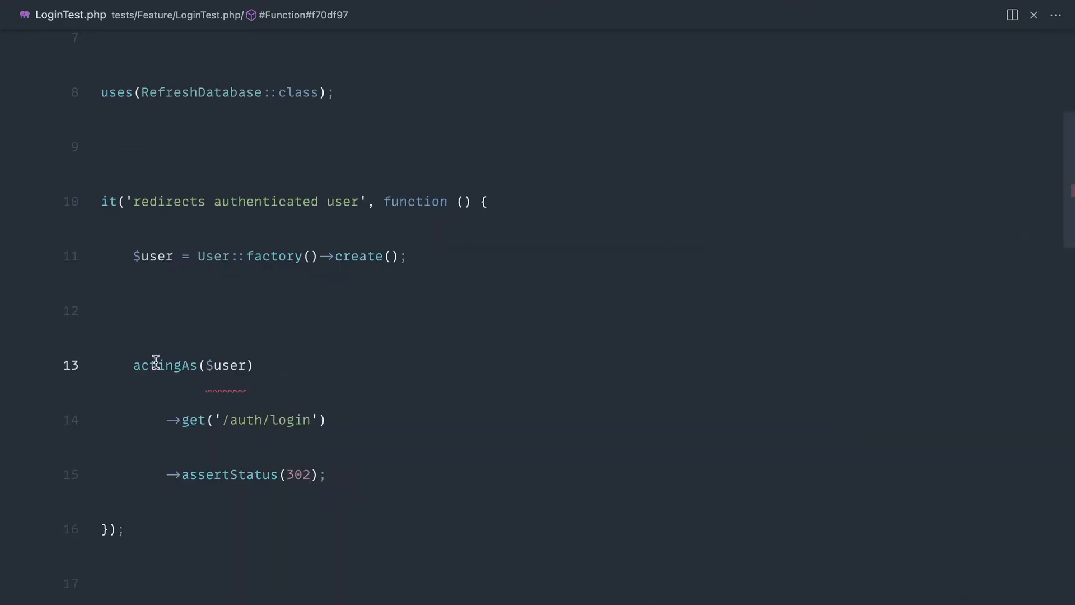
mouse_move(319, 365)
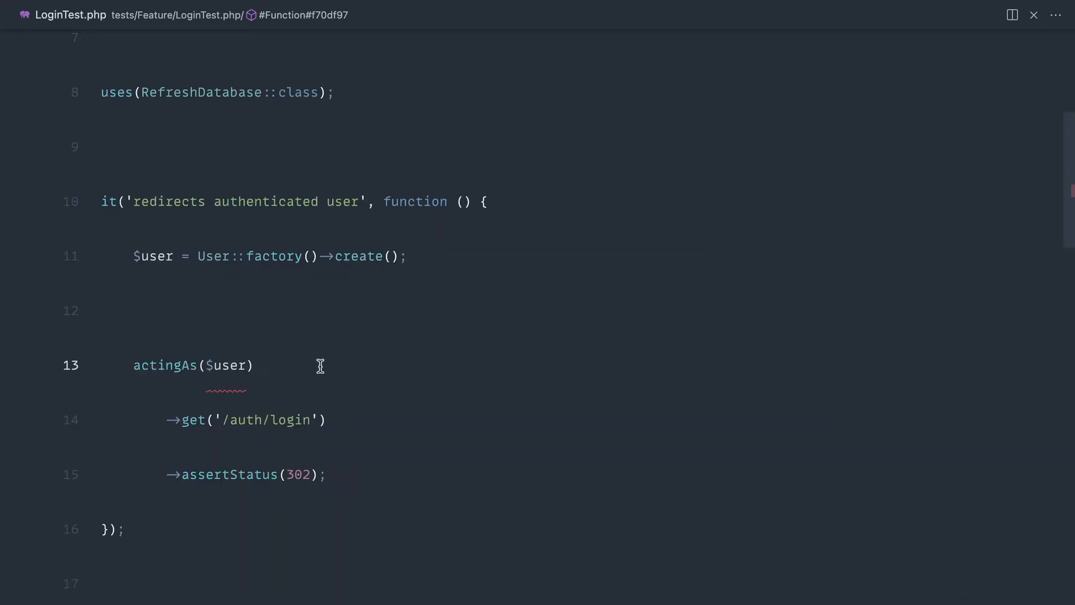
mouse_move(348, 370)
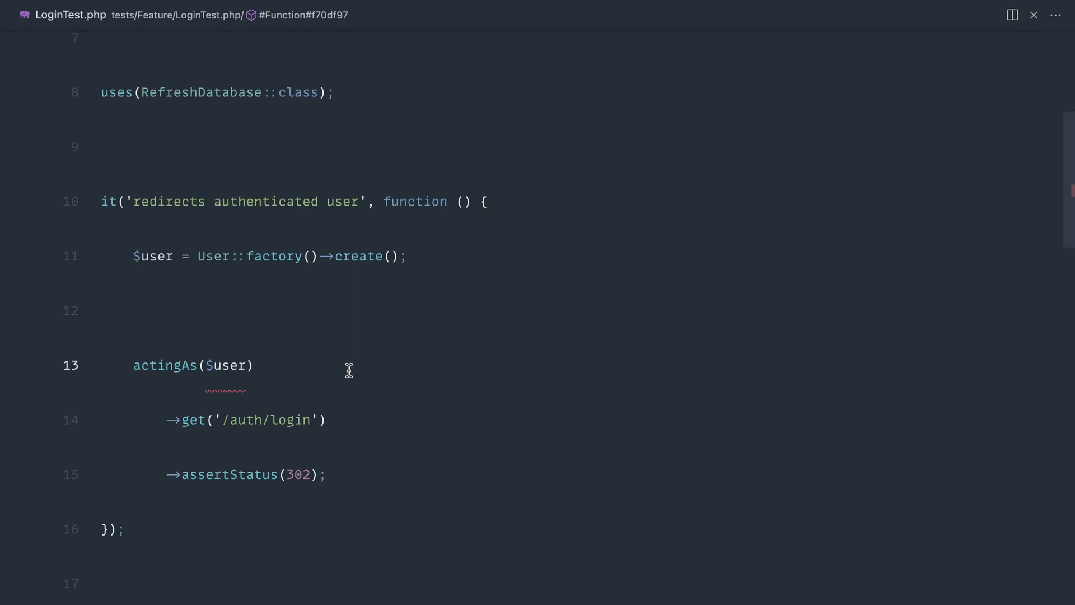
mouse_move(248, 284)
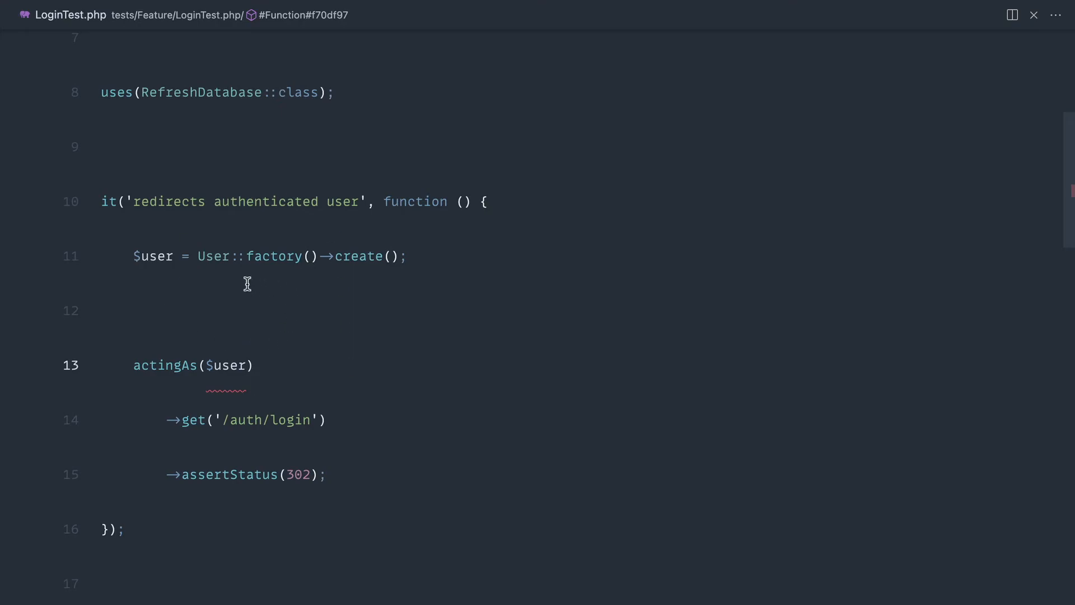